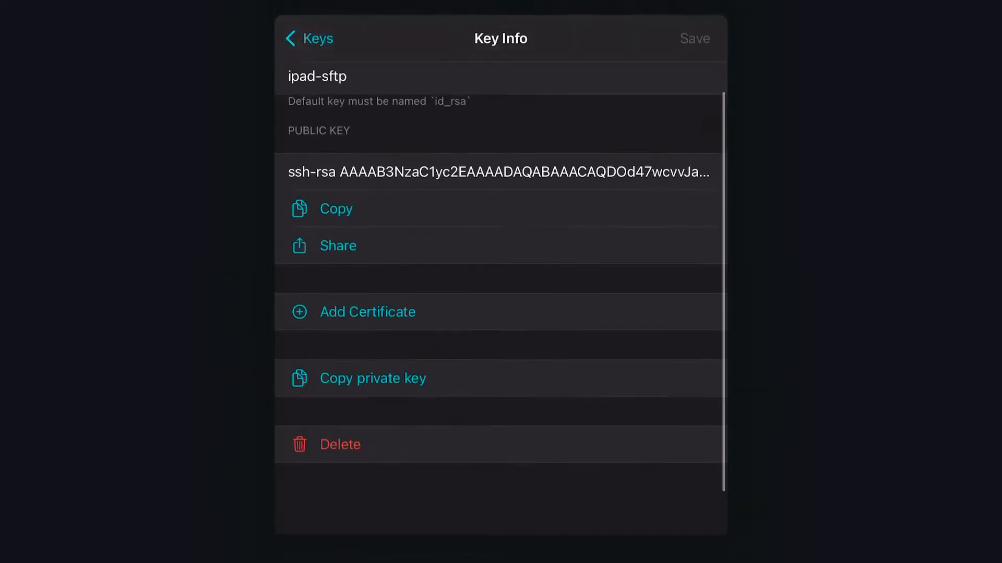
Copy the ipad-sftp private key from its Key Info in Blink Shell
left_click(372, 378)
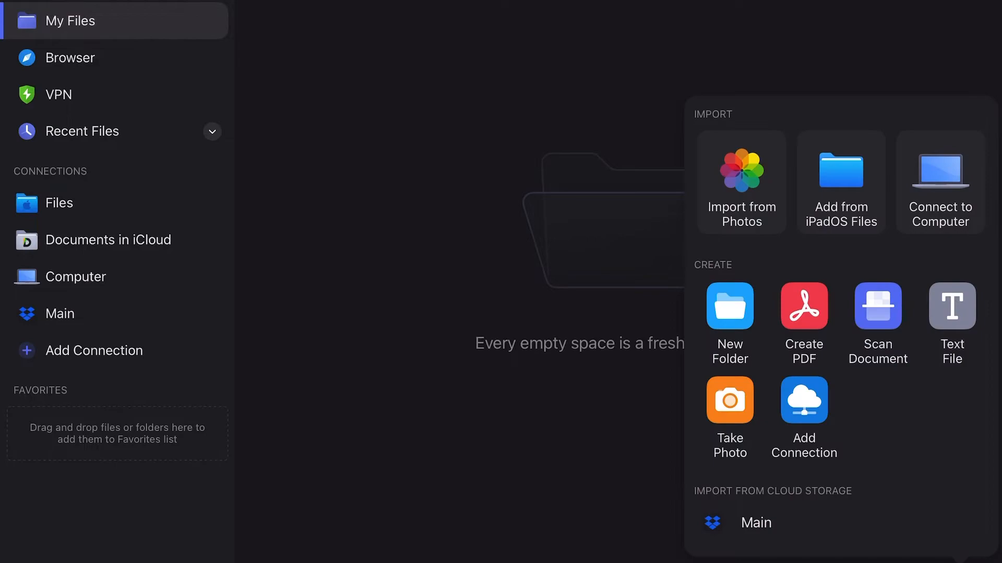
Create a new text file, paste the OpenSSH private key and return to My Files
left_click(951, 324)
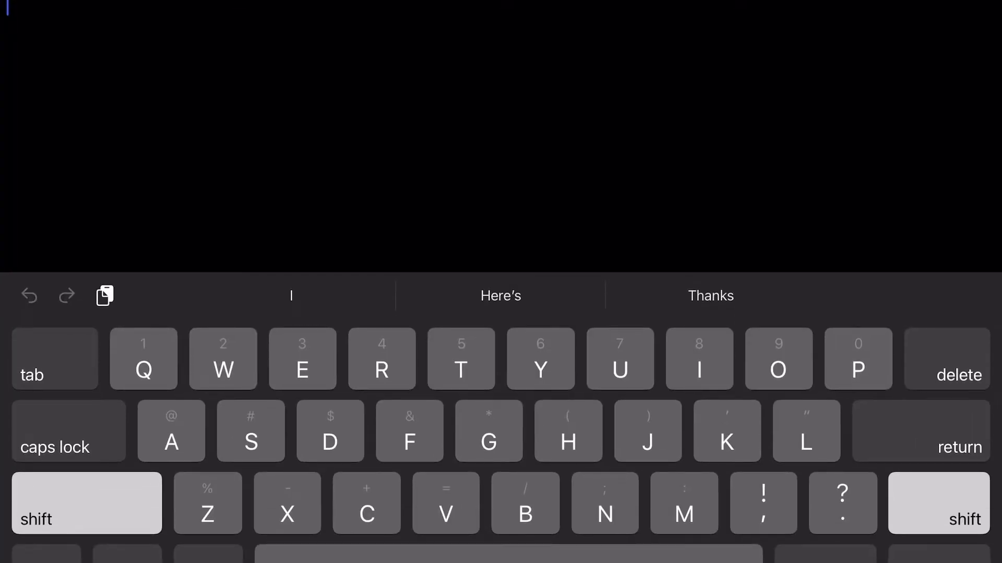
left_click(104, 295)
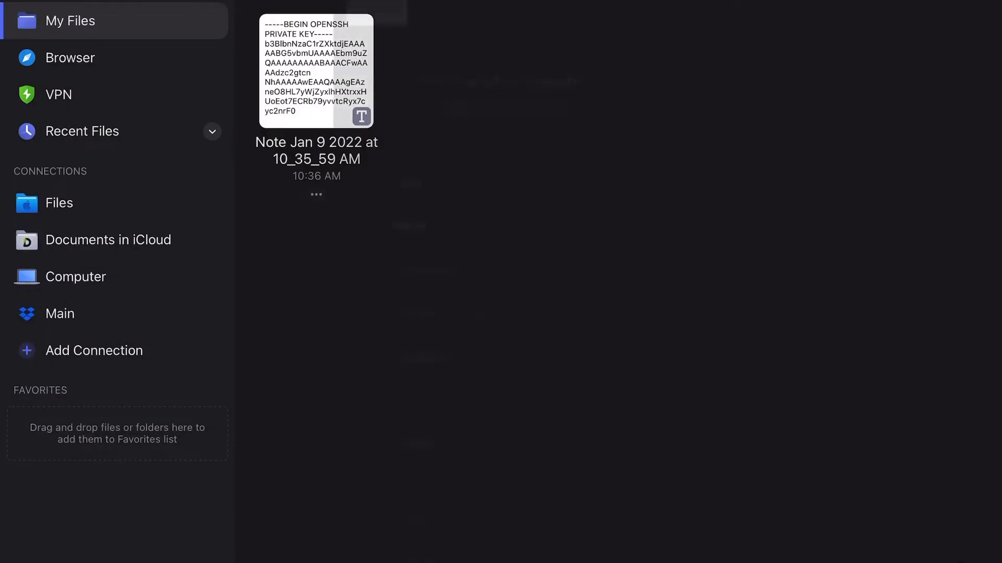
left_click(316, 196)
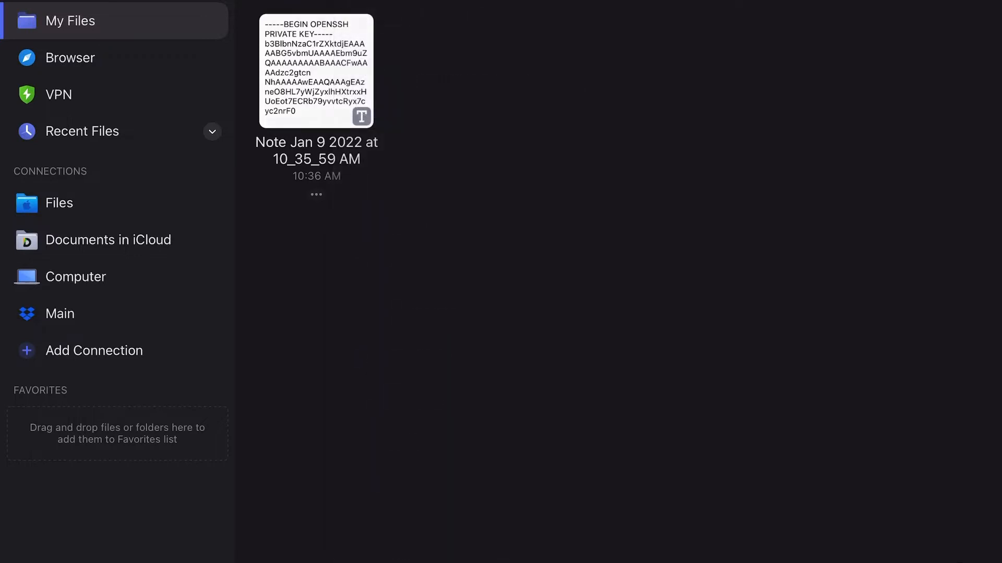
double_click(315, 147)
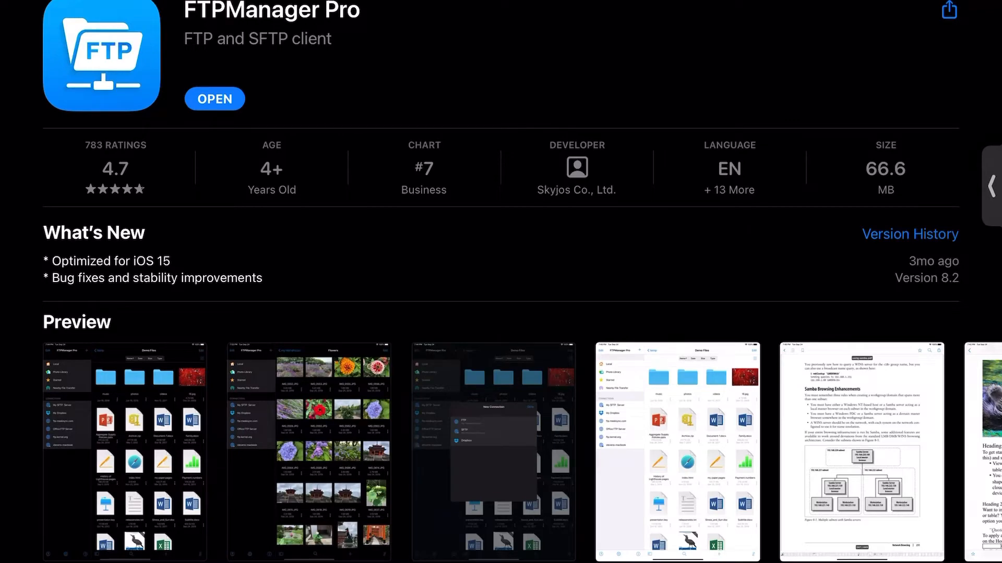
Launch FTPManager Pro from its App Store page
left_click(215, 99)
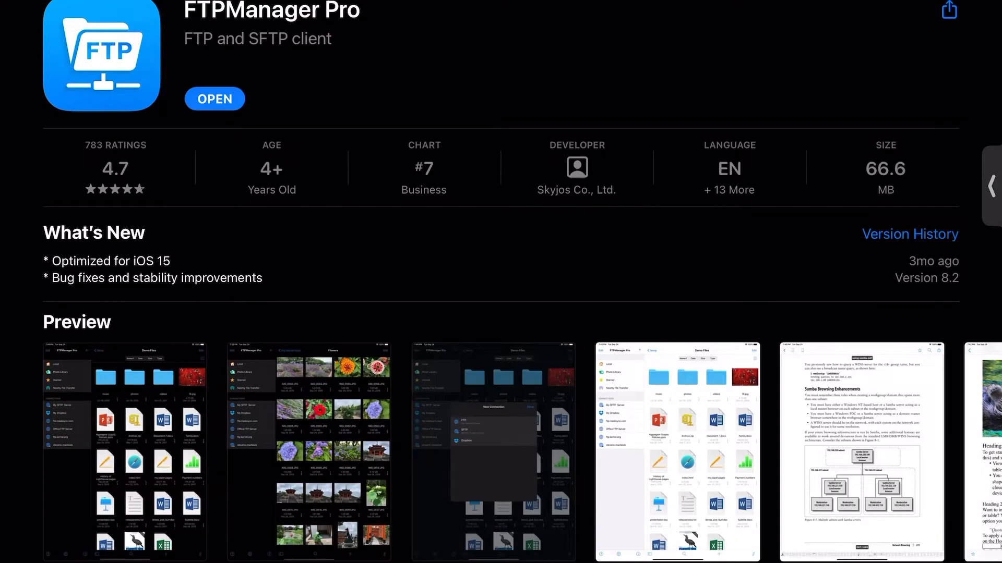
left_click(215, 99)
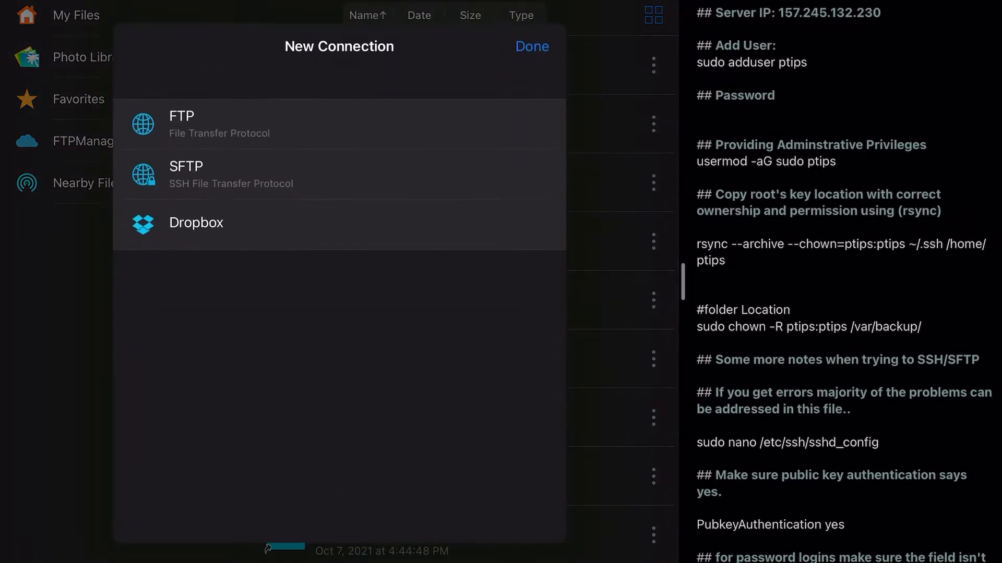
Start an SFTP connection with 157.245.132.230 as display name and host, user ptips
left_click(181, 116)
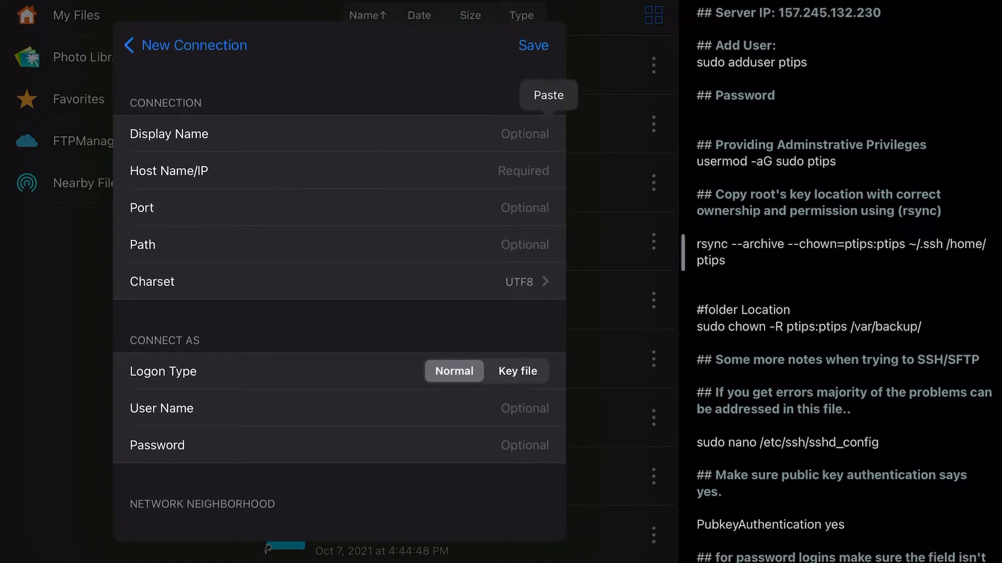
left_click(548, 95)
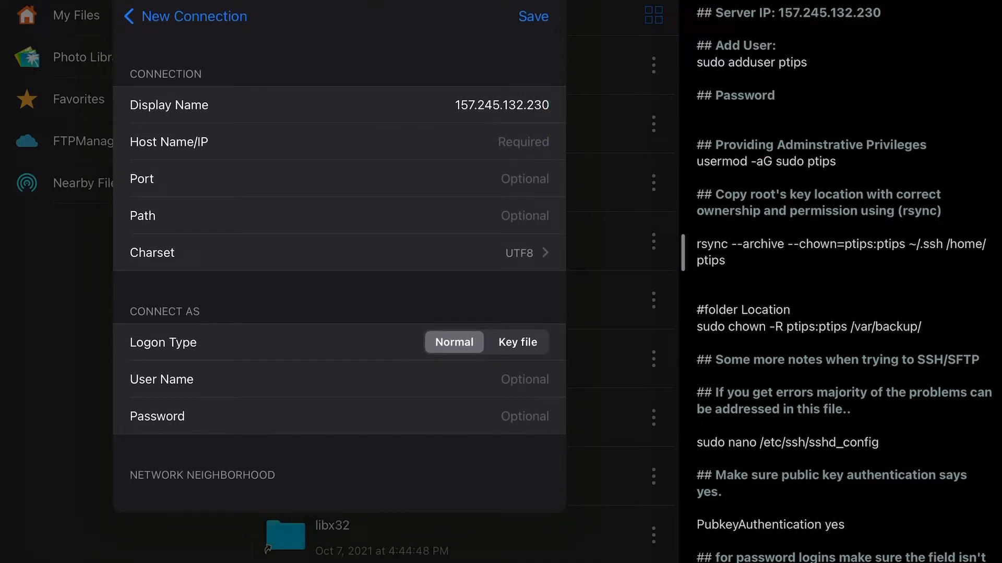
left_click(502, 141)
type("157.245.132.230")
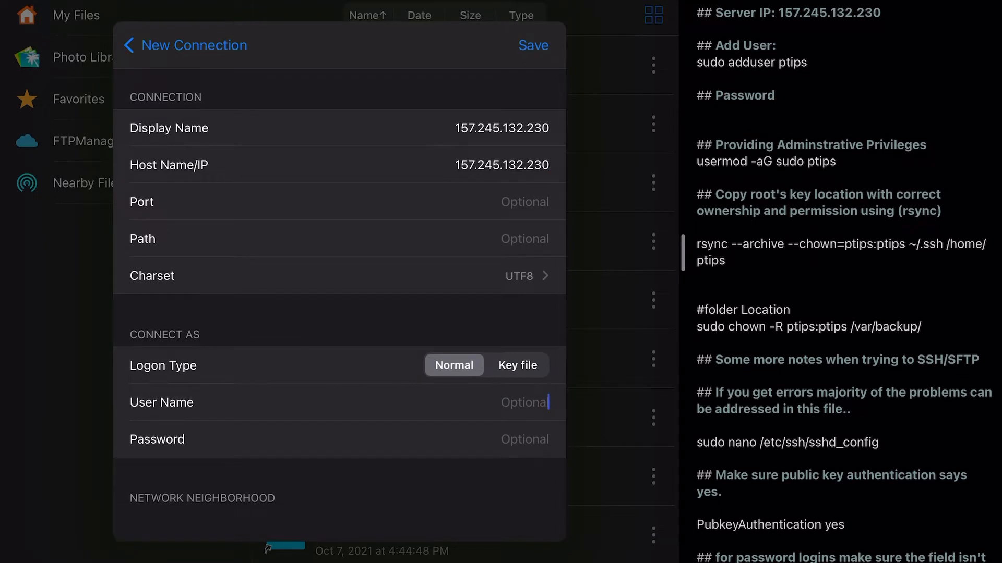
type("ptim")
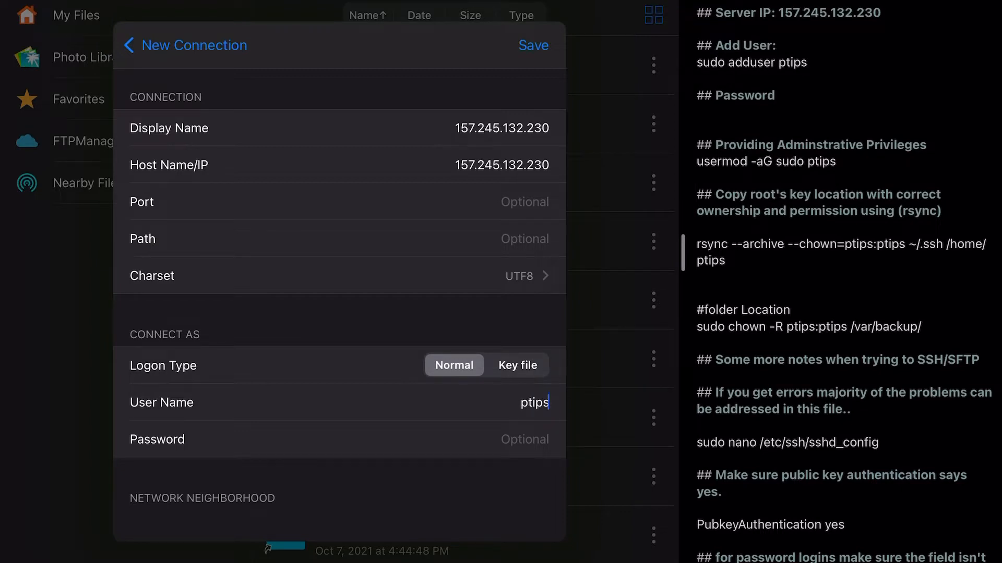
Set logon type to Key file with ipad-sftp.txt and save the connection
left_click(517, 366)
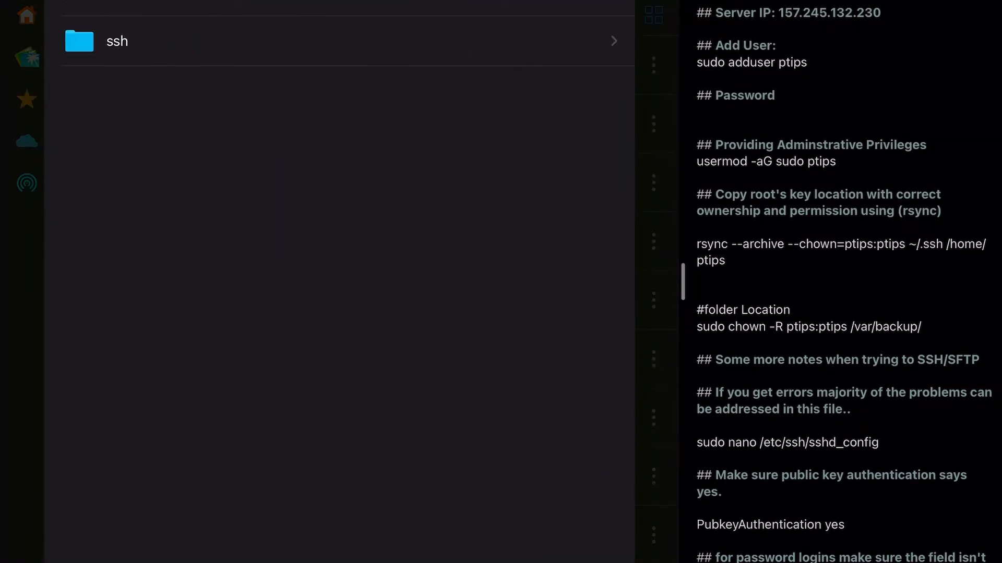
left_click(319, 41)
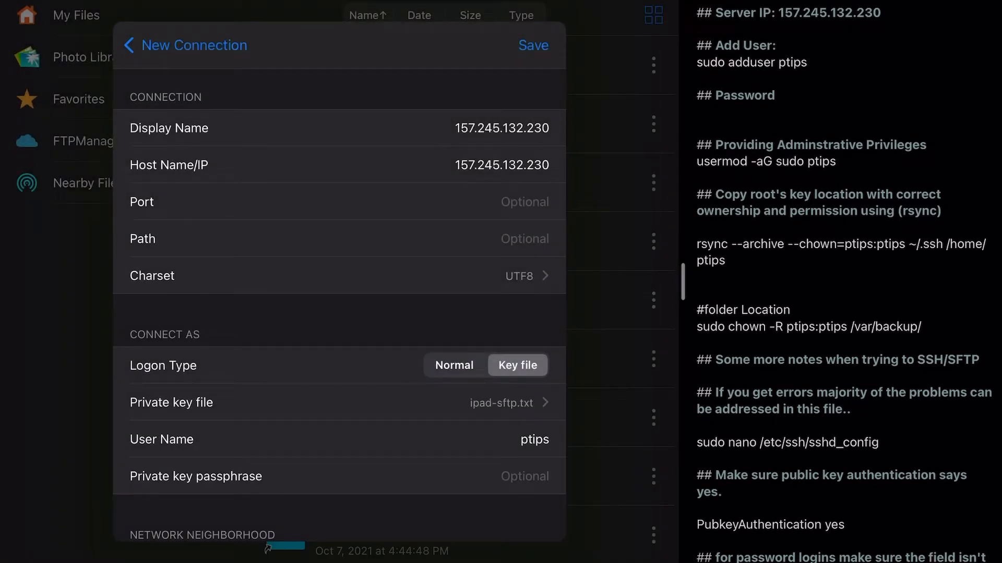
left_click(533, 45)
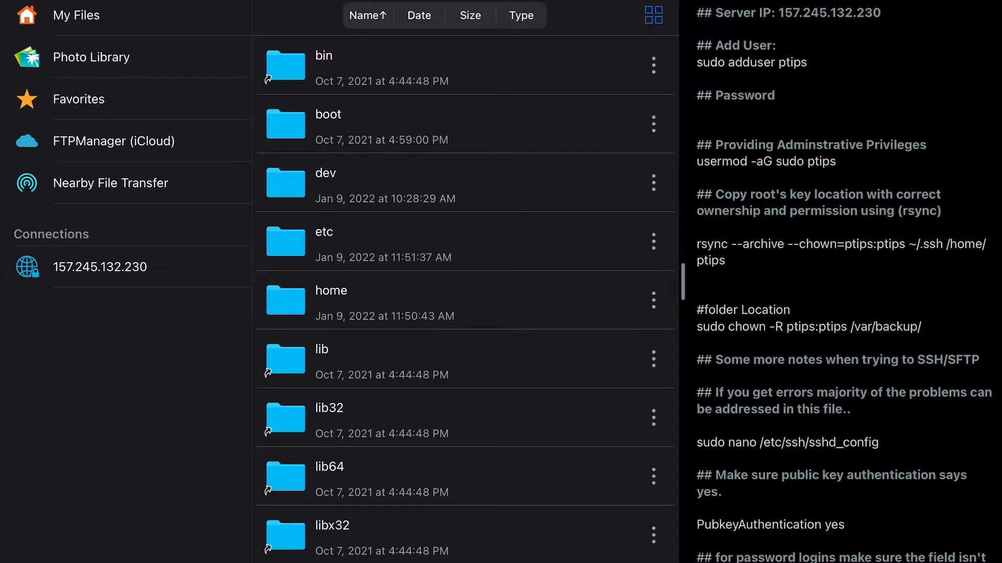
Drag paulstips-thumb-termius-blink.jpeg from Files into the server folder
scroll("down", 3)
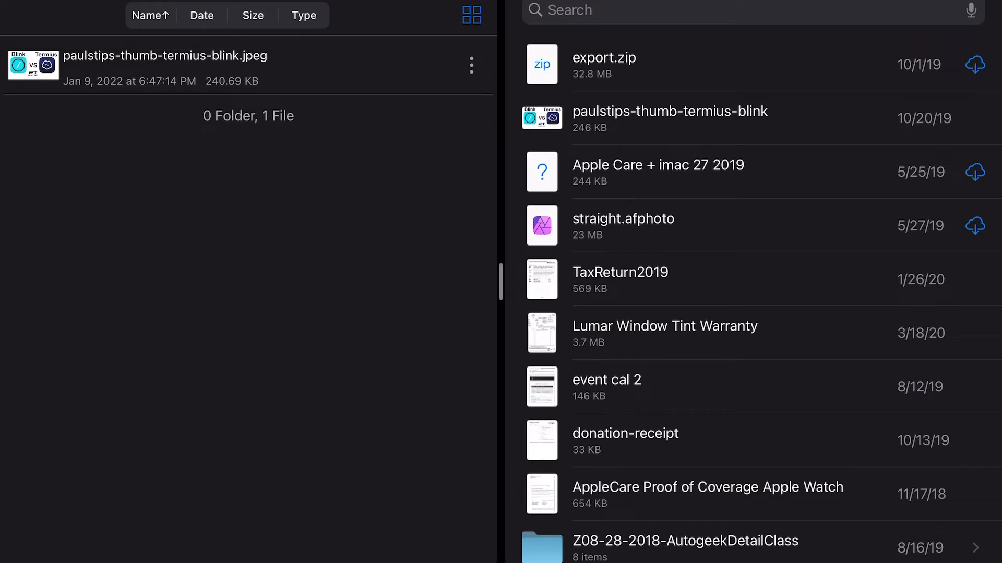
scroll("down", 3)
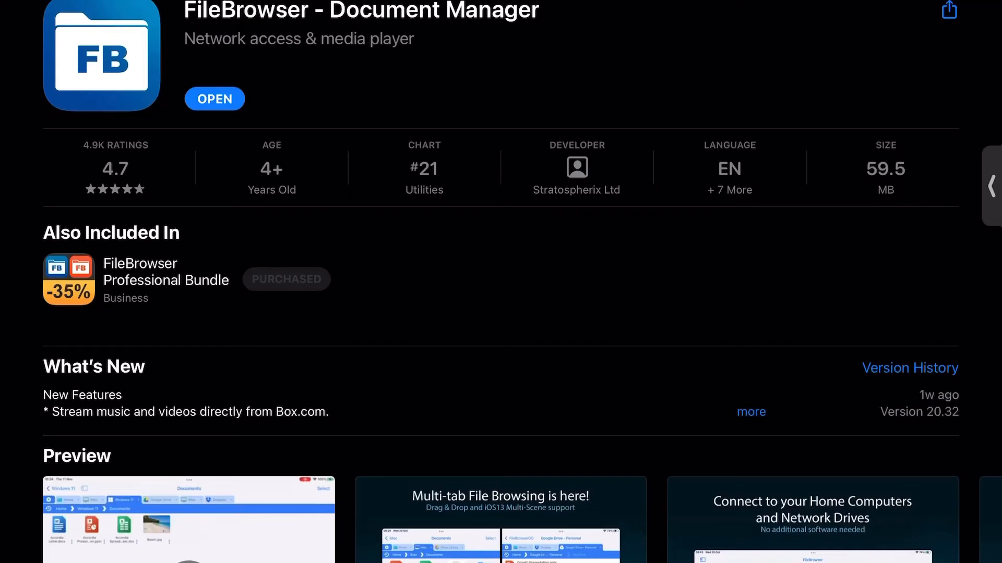
Launch FileBrowser - Document Manager from its App Store page
scroll("down", 3)
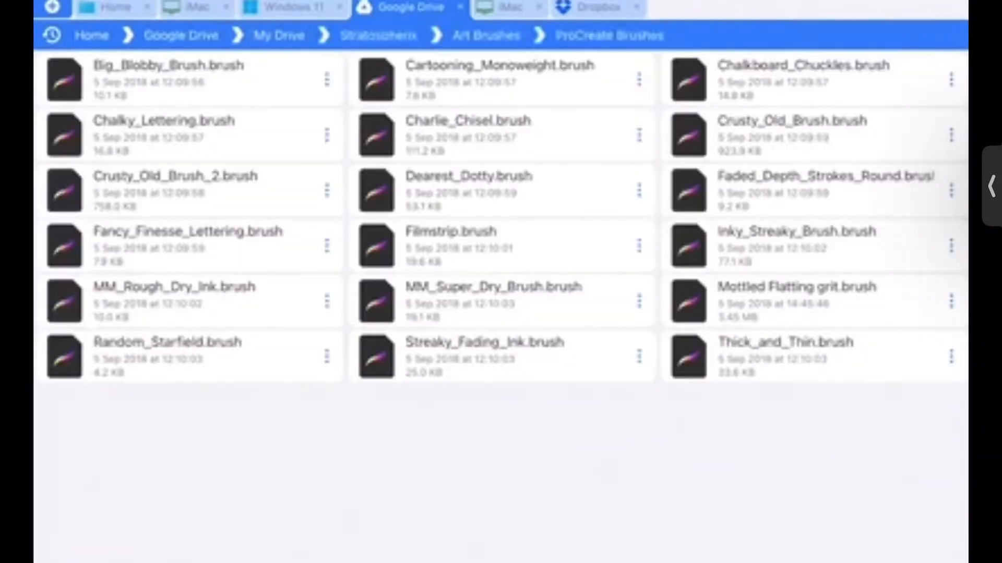
left_click(377, 35)
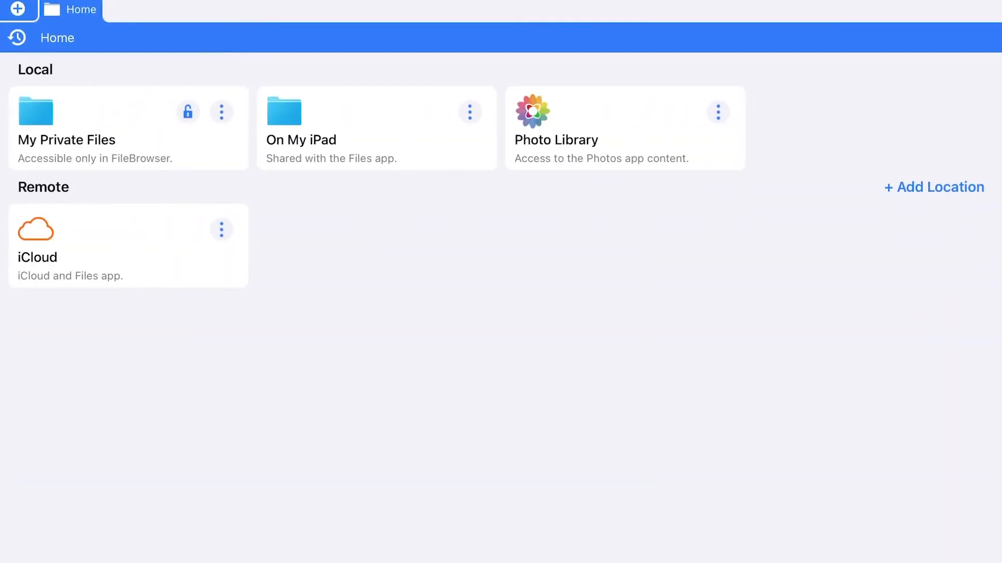
Add an SFTP location with custom user name ptips and password set to Edit
left_click(933, 187)
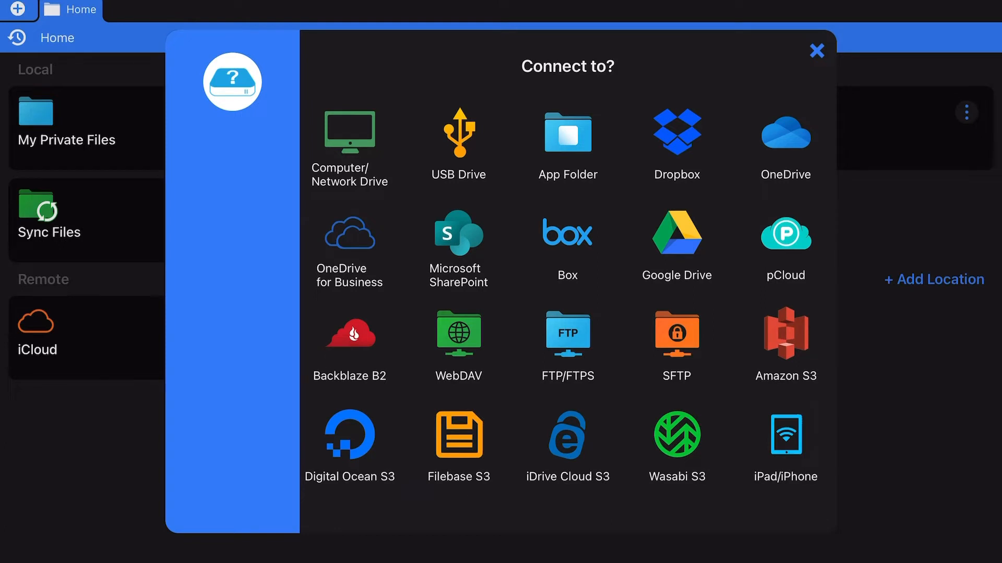
left_click(675, 334)
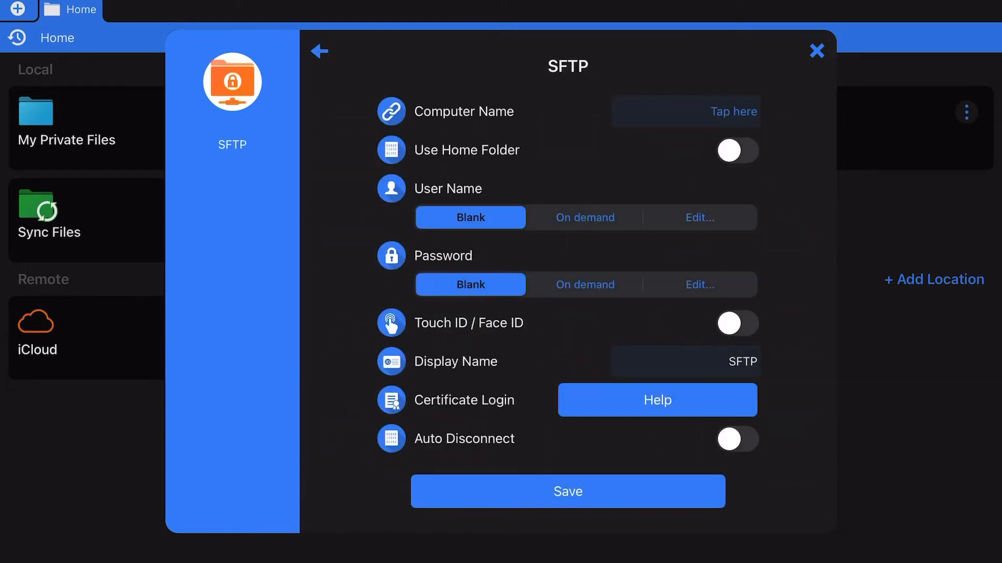
left_click(698, 217)
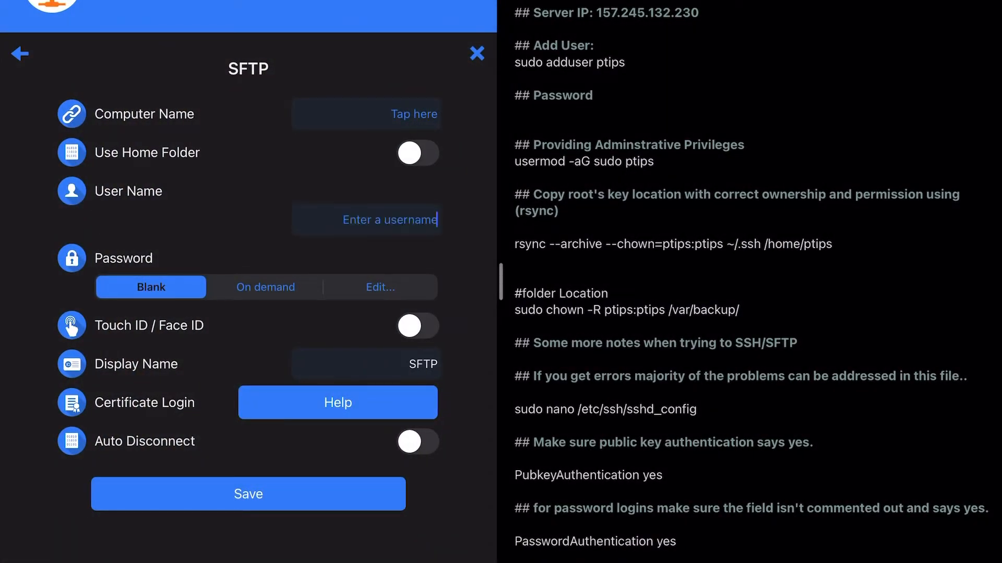
type("ptips")
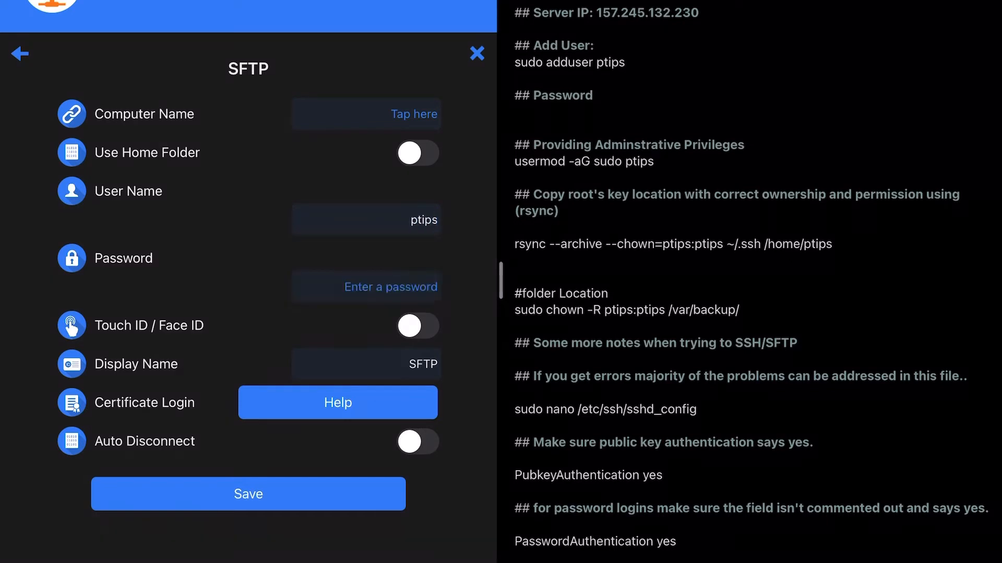
left_click(367, 286)
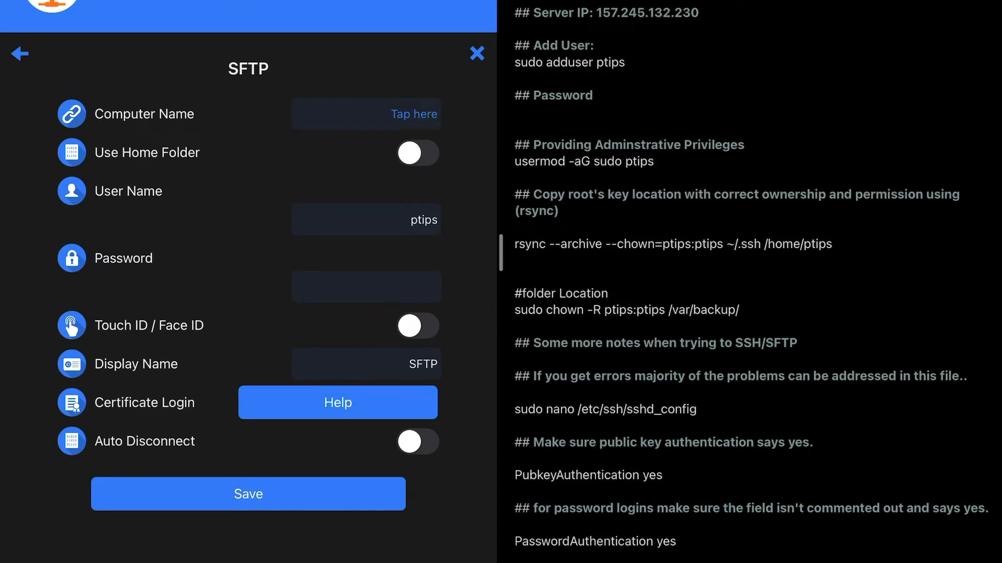
Enter computer name 157.245.132.230, enable Touch ID / Face ID and save the location
left_click(366, 114)
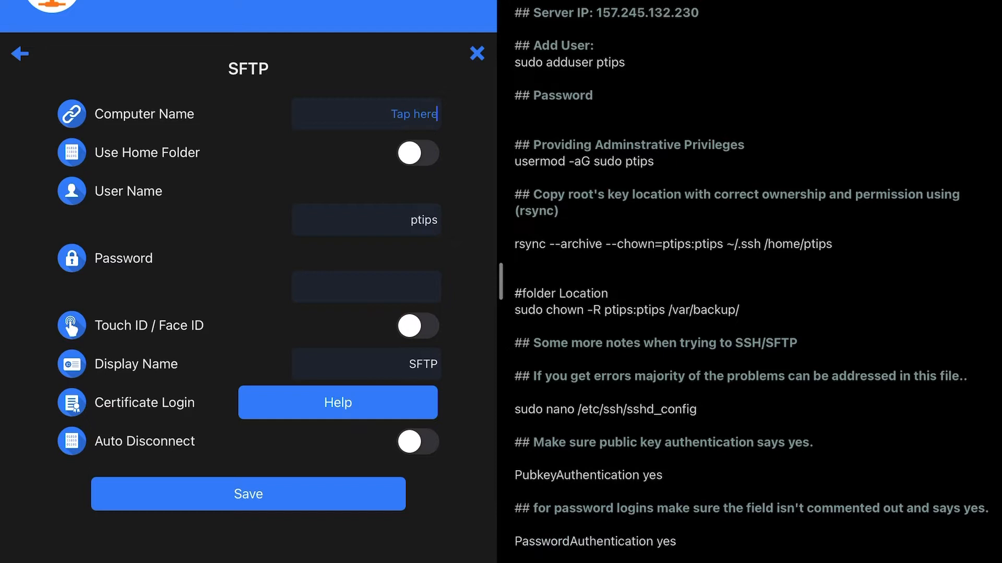
type("157.245.132.230")
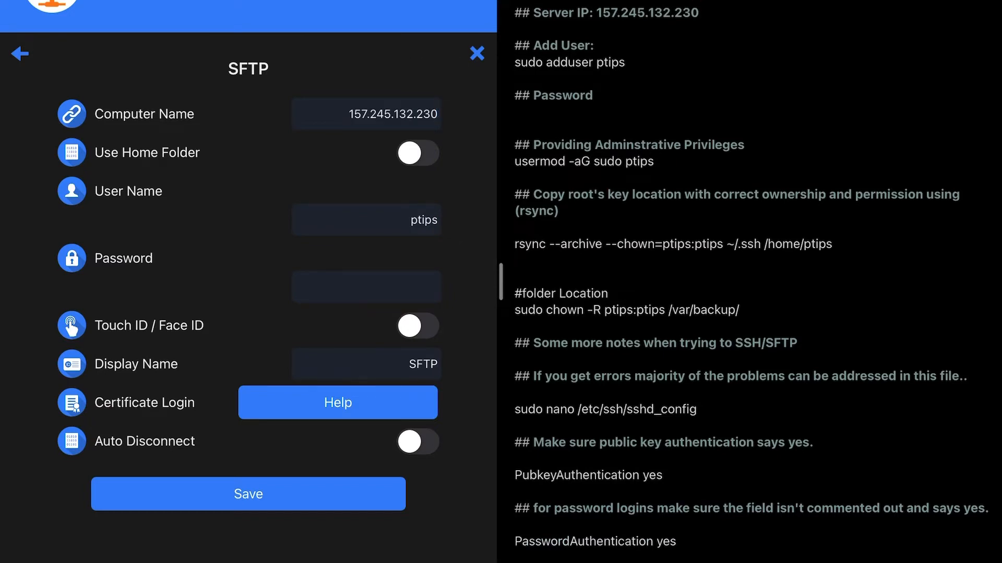
left_click(417, 326)
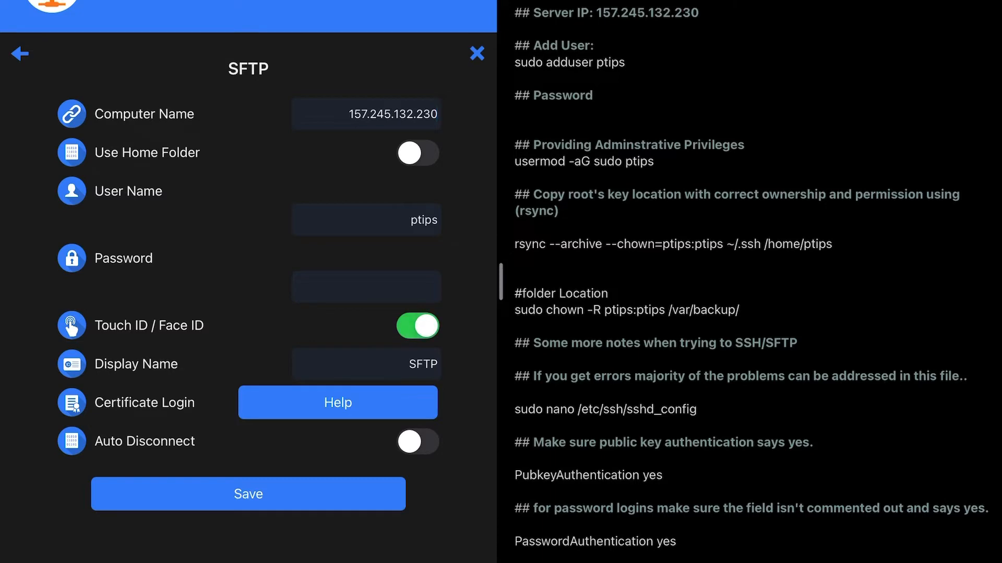
left_click(476, 53)
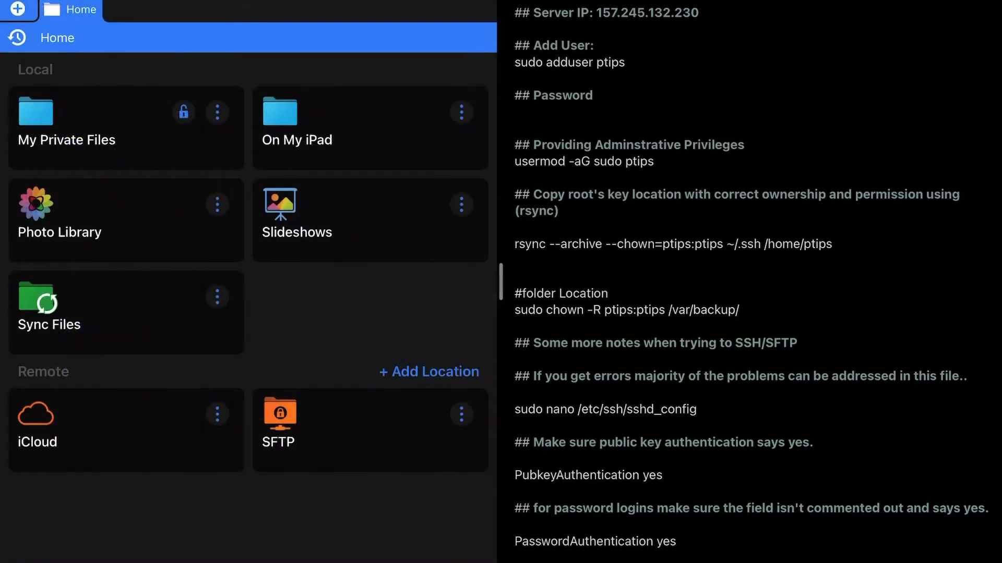
Switch to the App Store's Top Paid iPad Apps chart
left_click(277, 415)
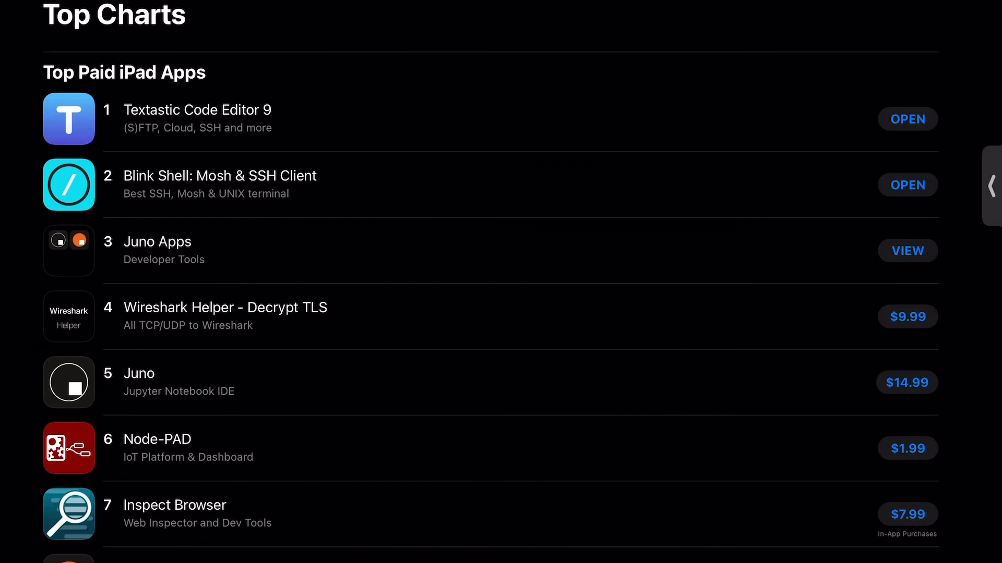
Open Textastic Code Editor 9 from its store page beside the notes
left_click(198, 110)
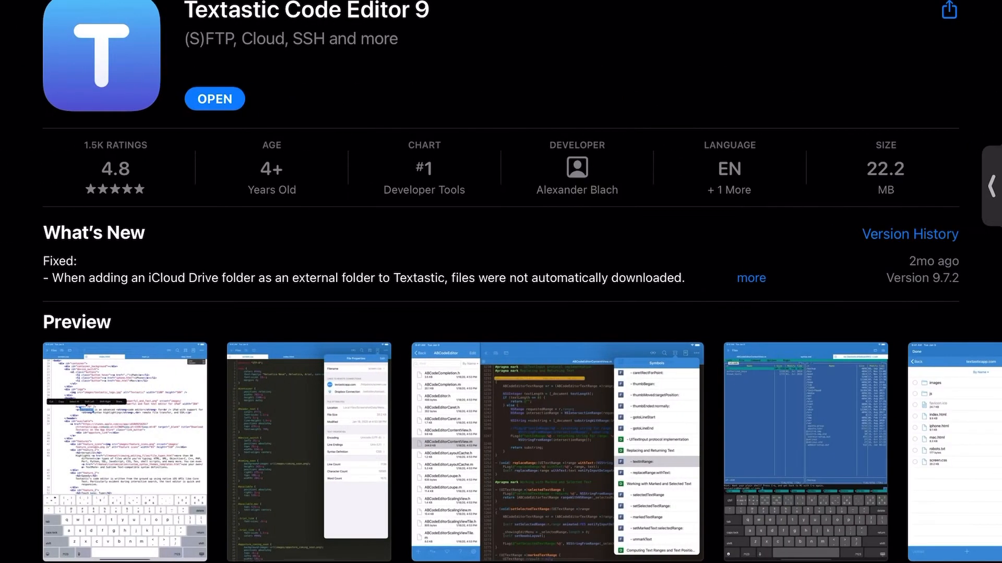
left_click(124, 448)
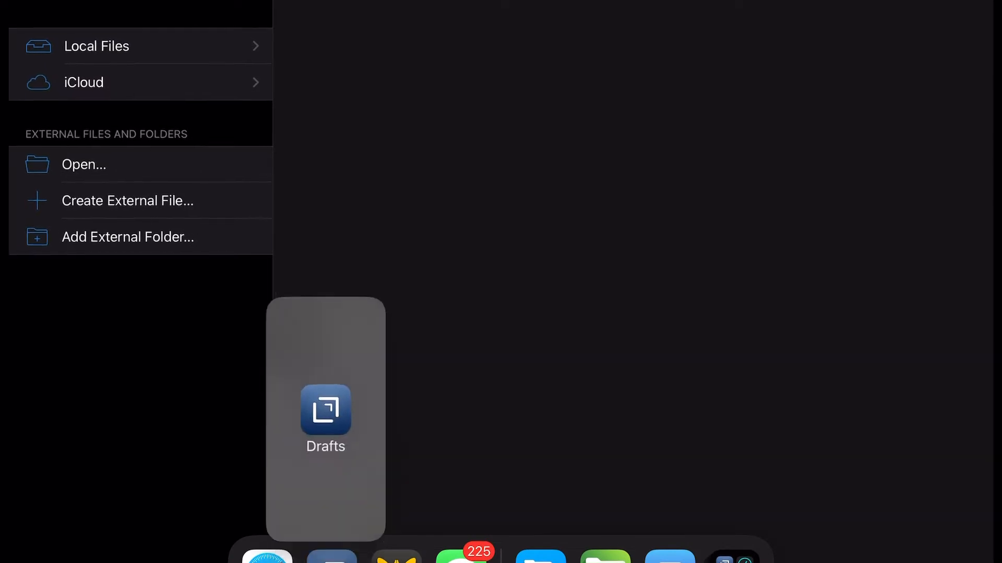
Start a new (S)FTP connection from Textastic's Connections list
left_click(326, 419)
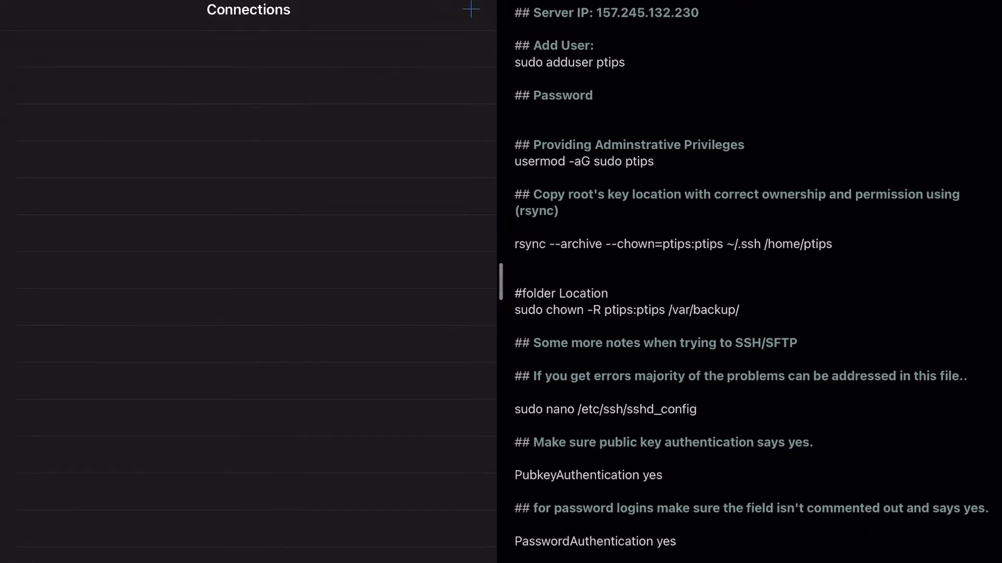
left_click(470, 10)
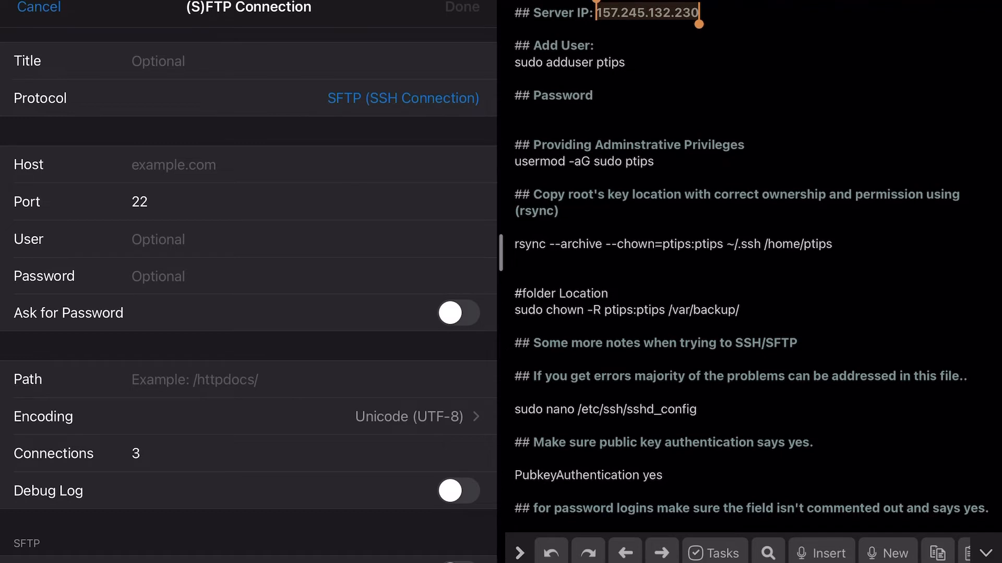
Create an SFTP connection titled 157.245.132.230 with that host and user ptips, then connect
left_click(158, 60)
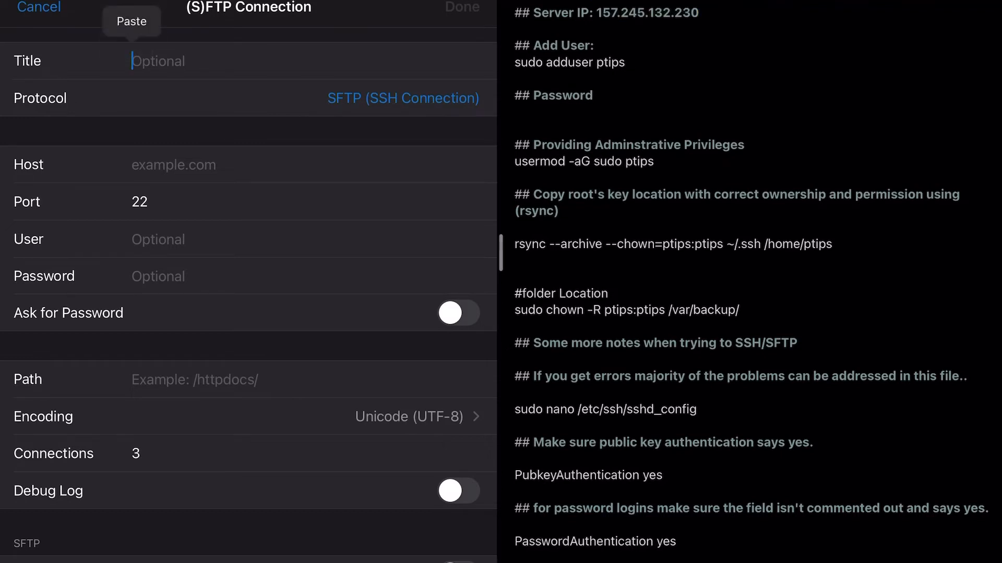
left_click(131, 20)
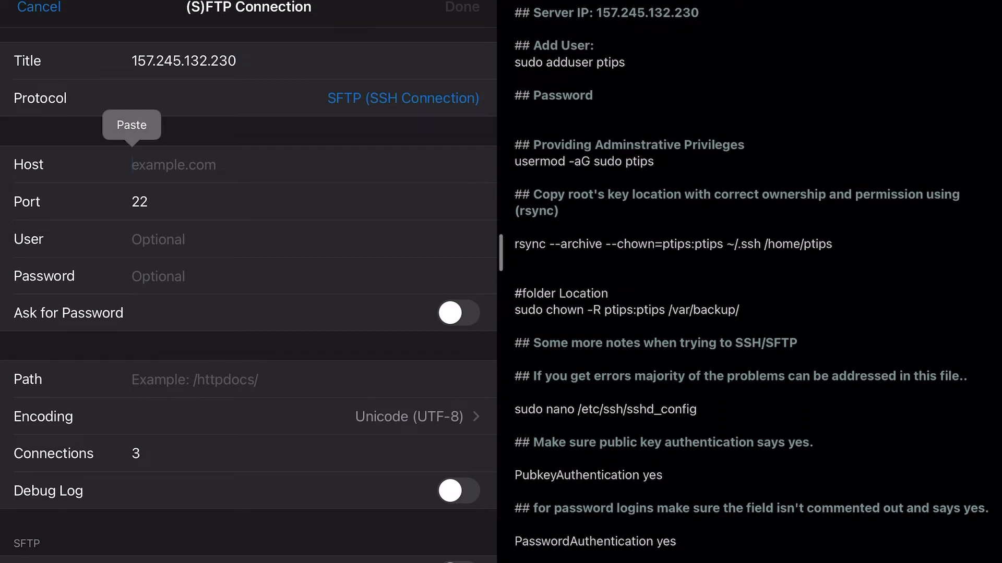
left_click(132, 124)
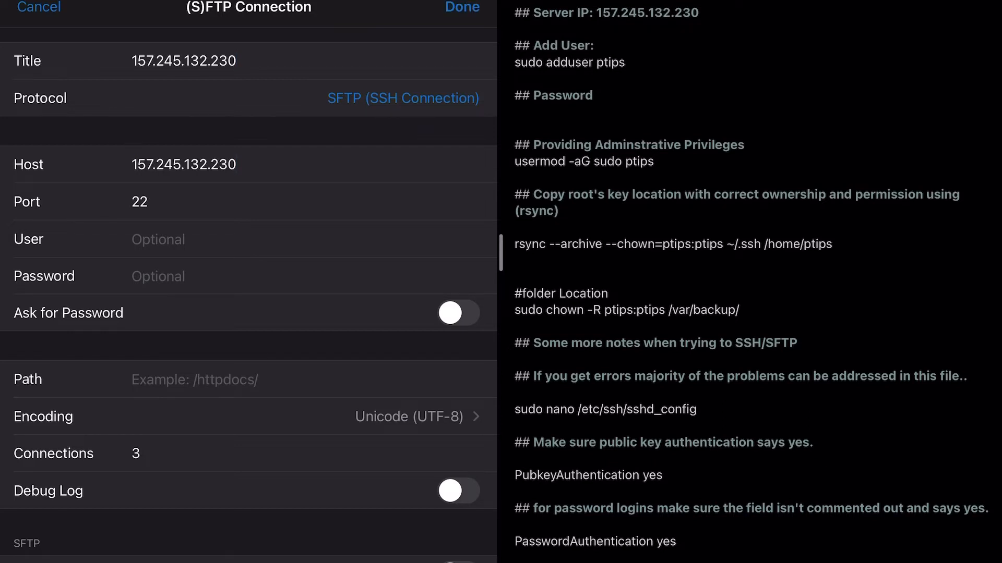
type("p")
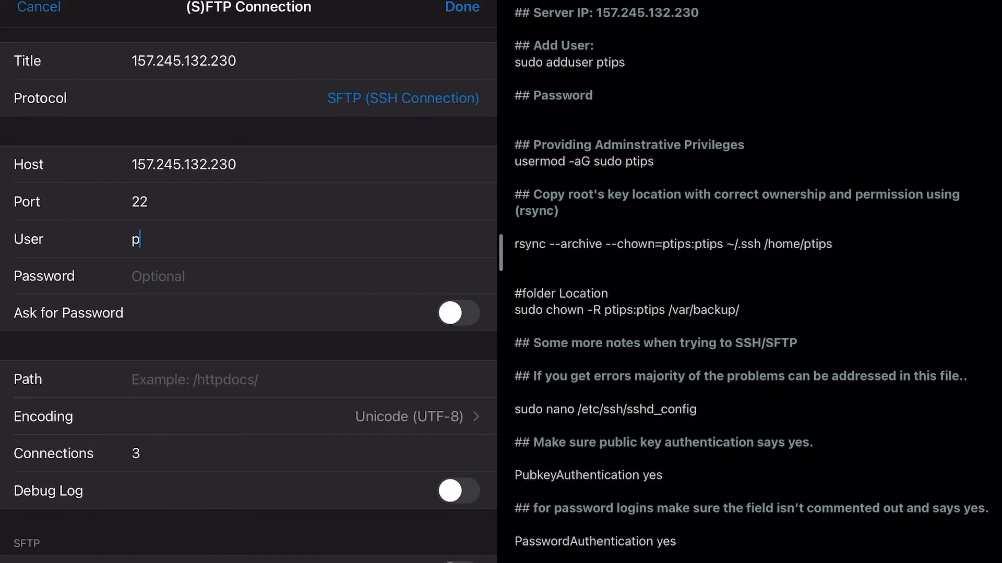
type("tips")
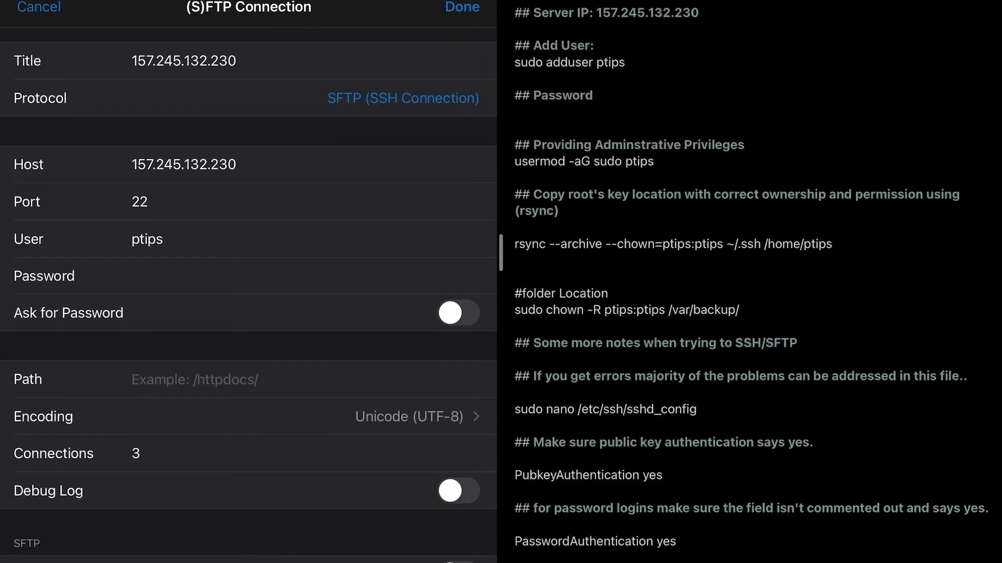
scroll("up", 3)
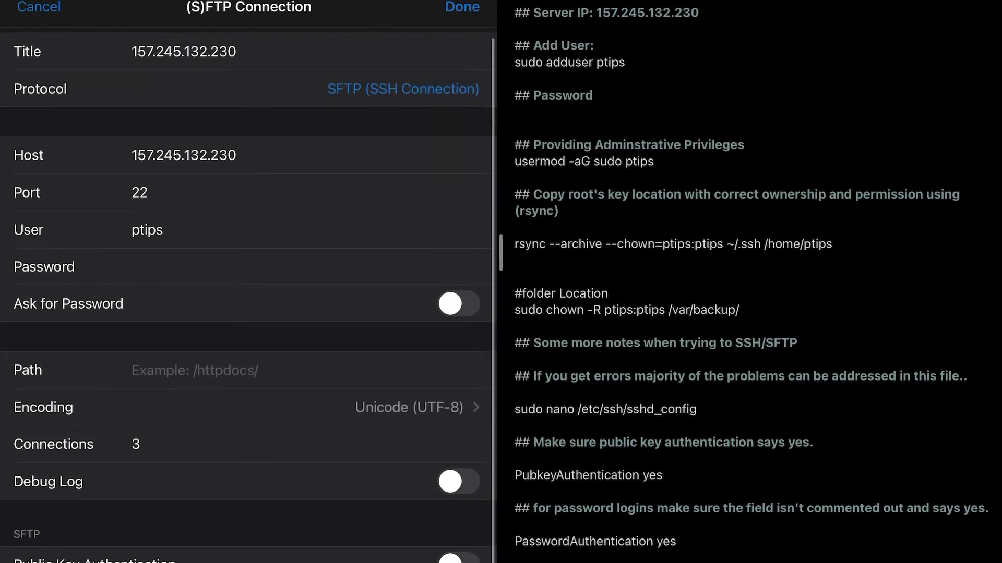
left_click(460, 7)
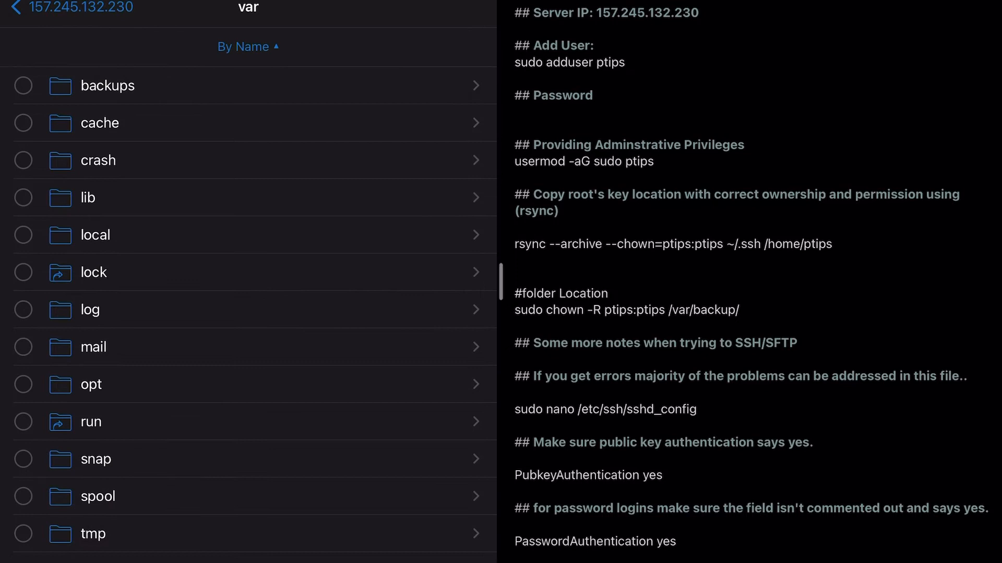
Show the server's backups folder beside Textastic's local Files list
left_click(107, 84)
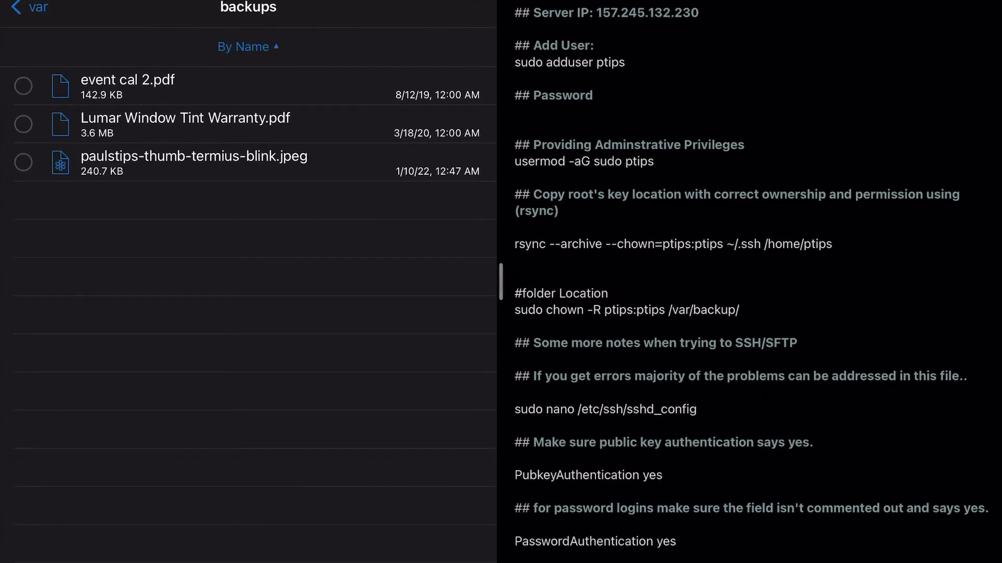
left_click(29, 9)
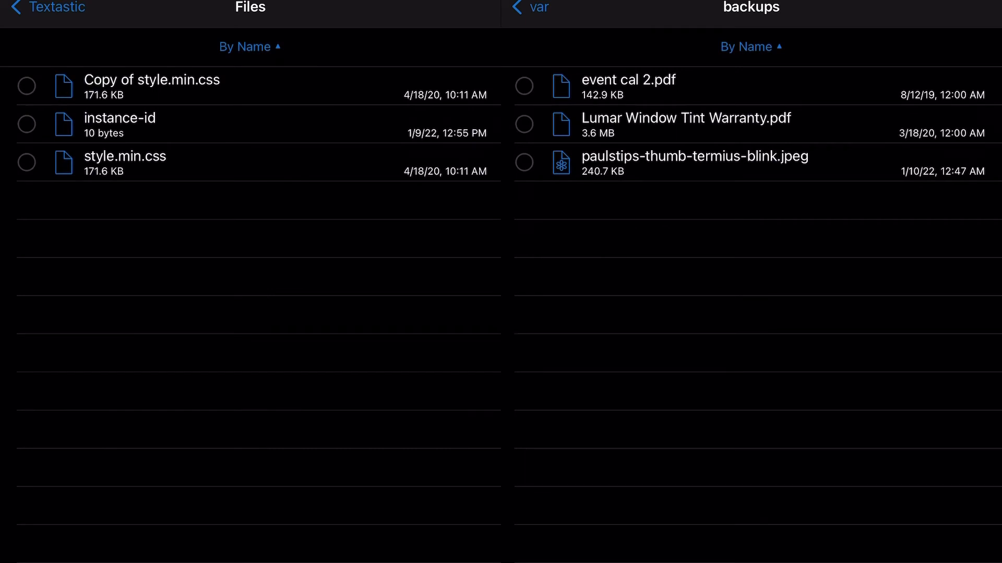
Copy instance-id from local Files into the server's backups folder
left_click(27, 124)
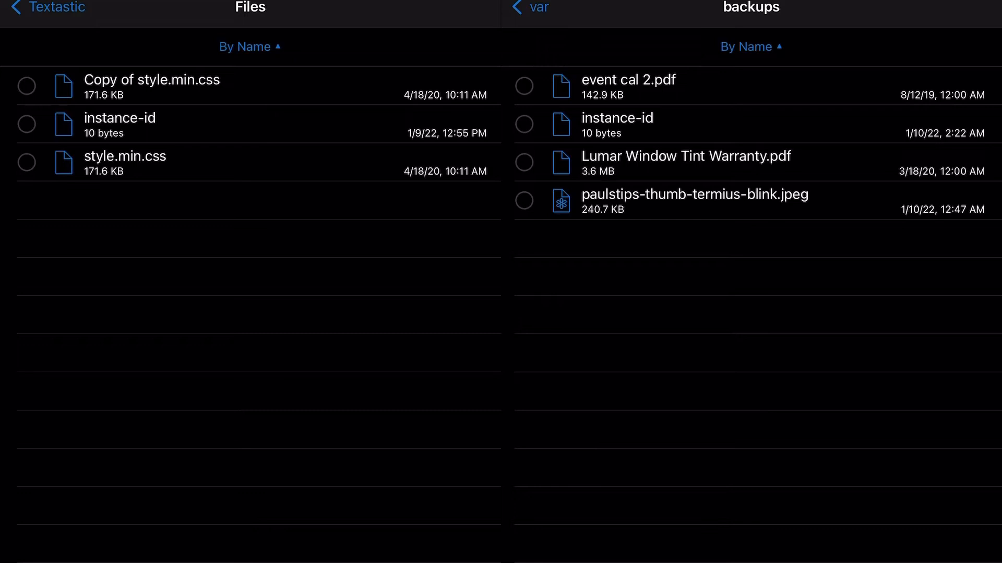
left_click(685, 156)
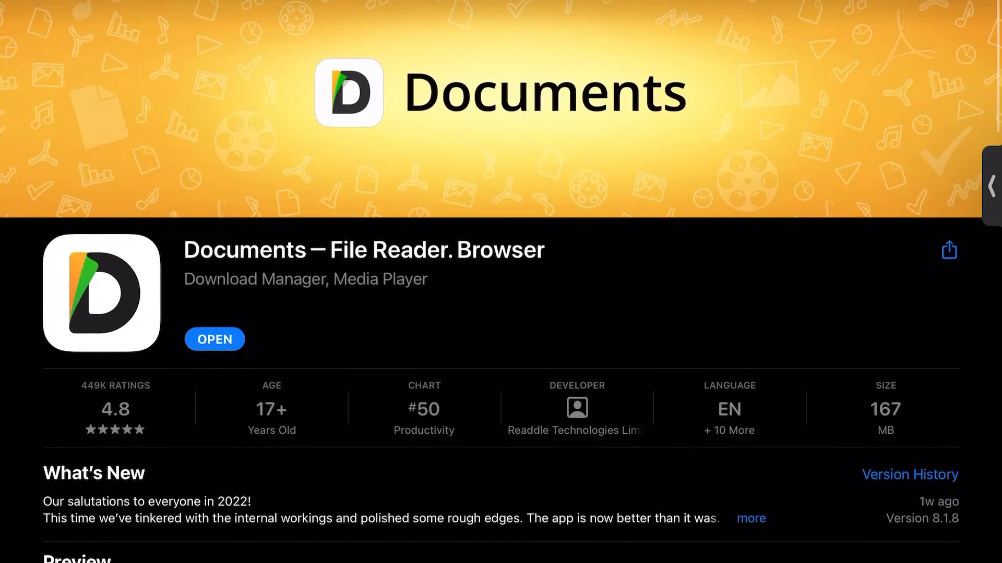
Launch Documents by Readdle from its App Store page and pass the welcome screens
scroll("down", 3)
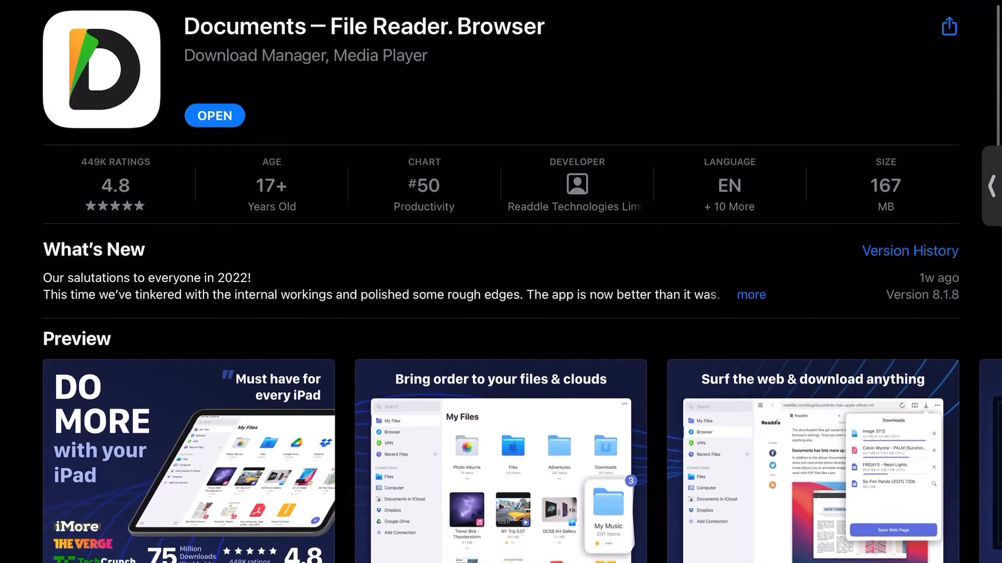
left_click(189, 460)
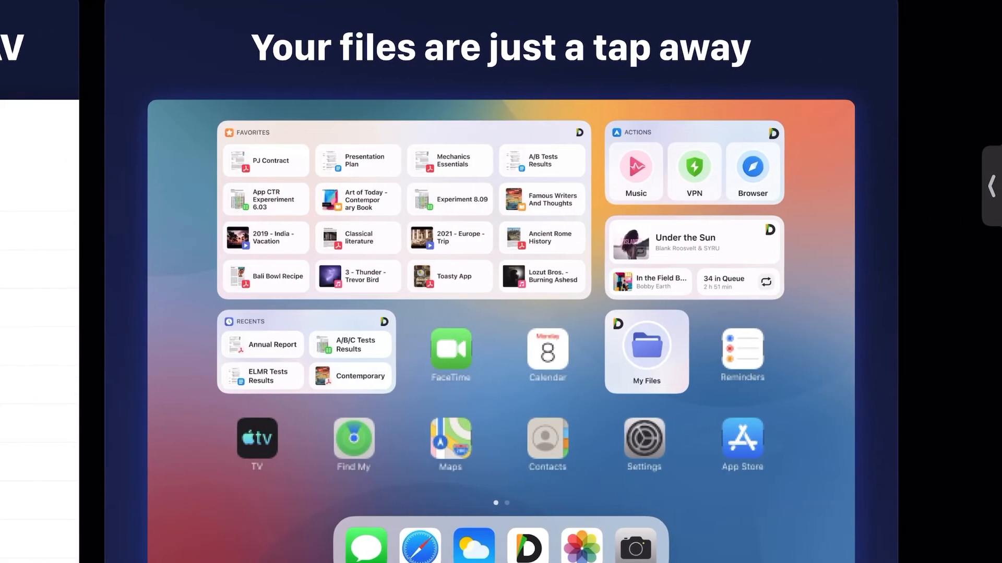
left_click(645, 348)
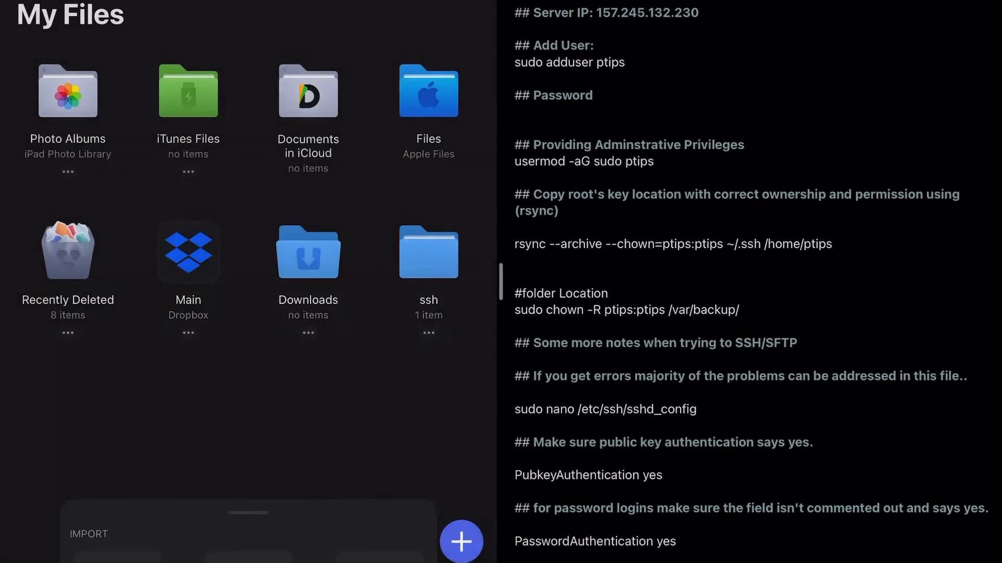
Add an SFTP Server connection to 157.245.132.230 as ptips and test it
left_click(461, 541)
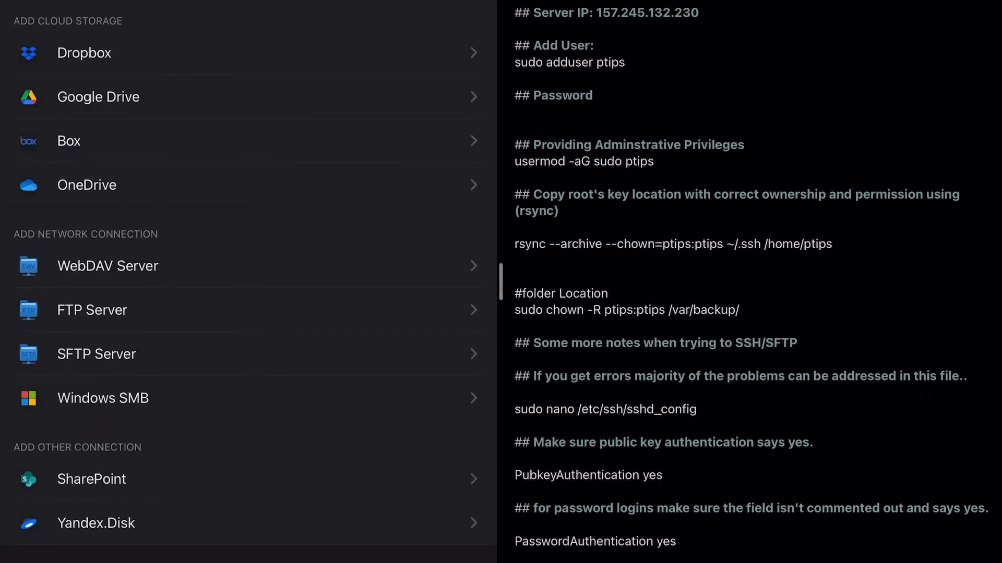
left_click(96, 354)
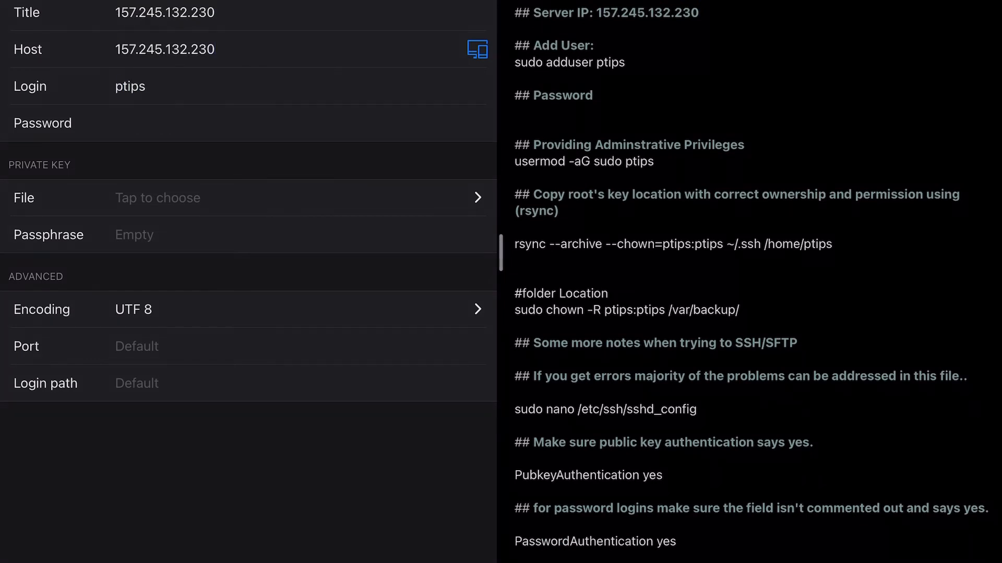
left_click(476, 49)
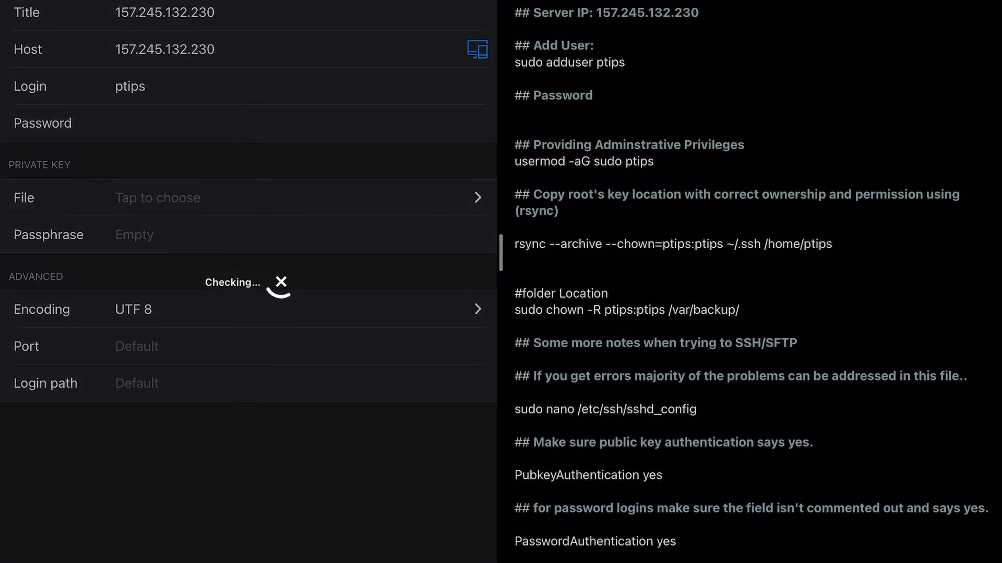
left_click(280, 283)
type("/home/ptips/")
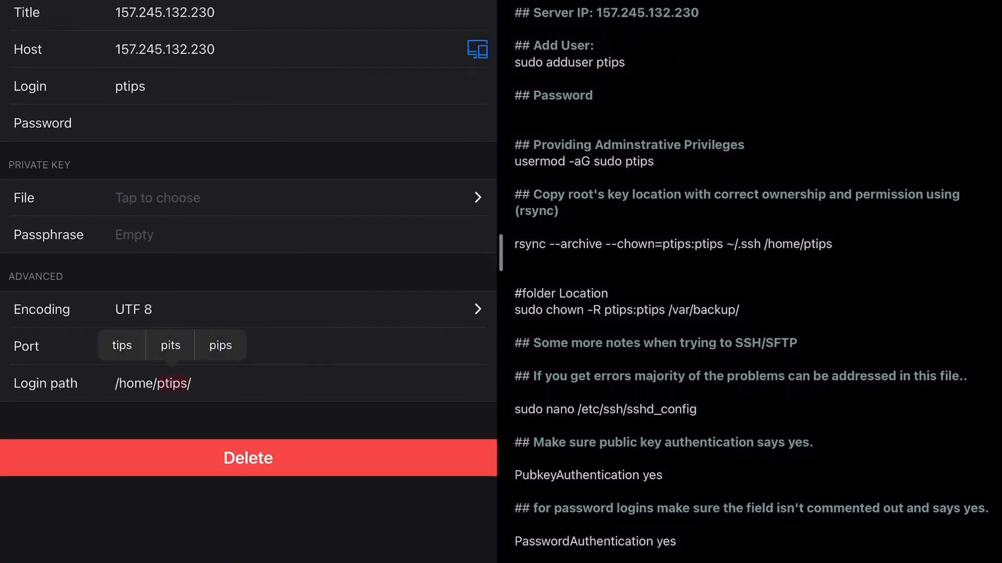
Change the connection's login path to /var/backups/
double_click(172, 383)
type("/v")
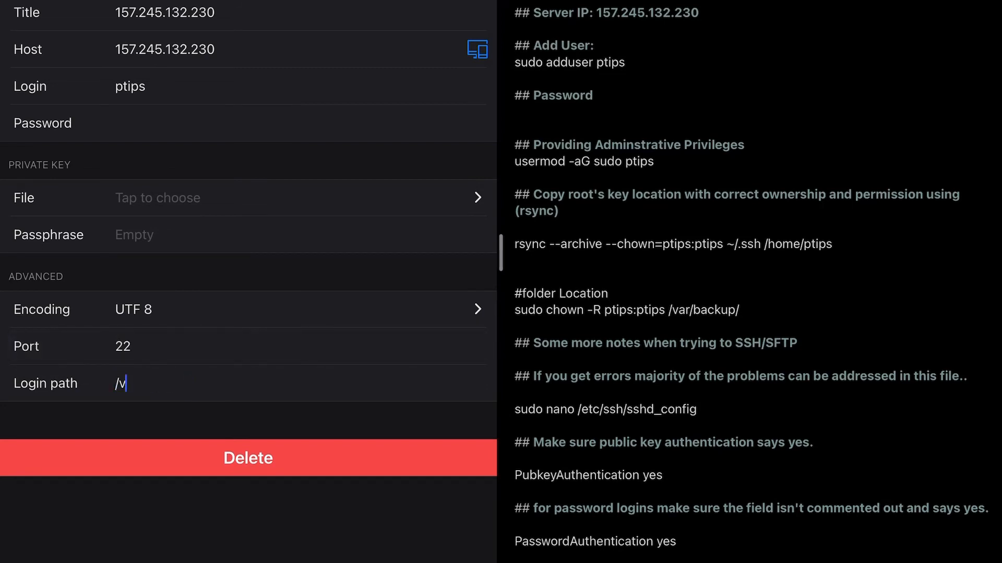
type("ar/backu")
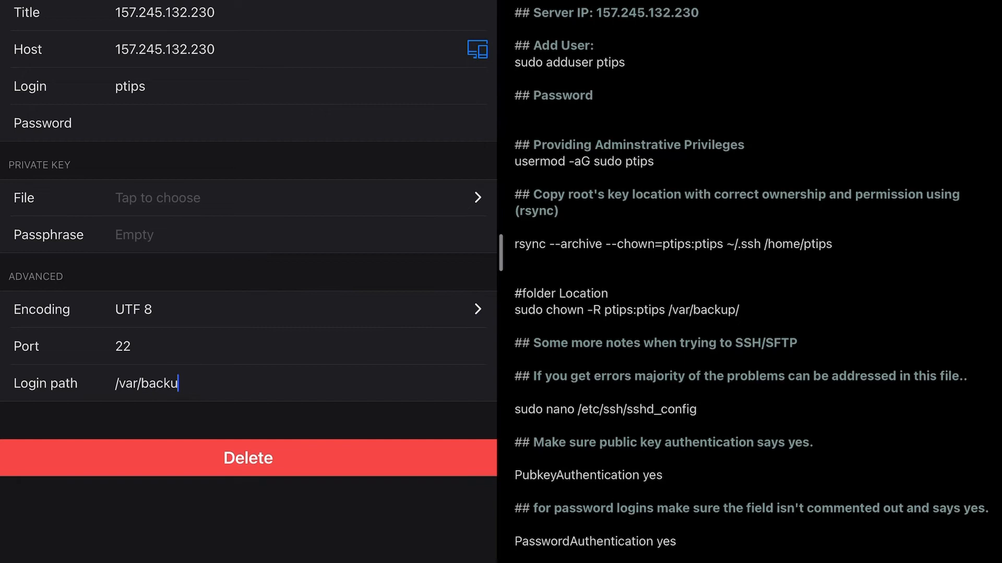
type("ps/")
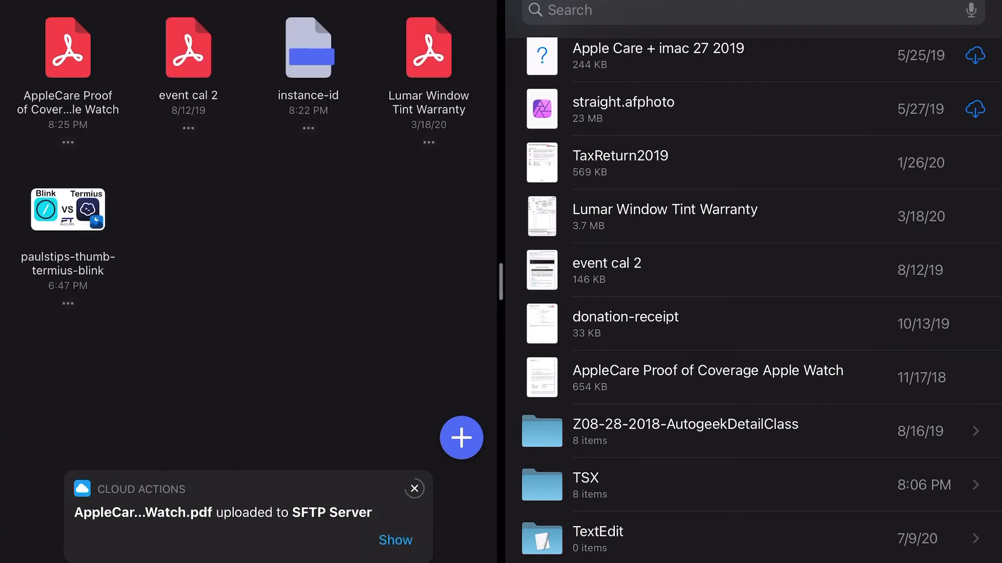
View the uploaded AppleCare Proof of Coverage Apple Watch PDF in the annotation viewer
left_click(708, 377)
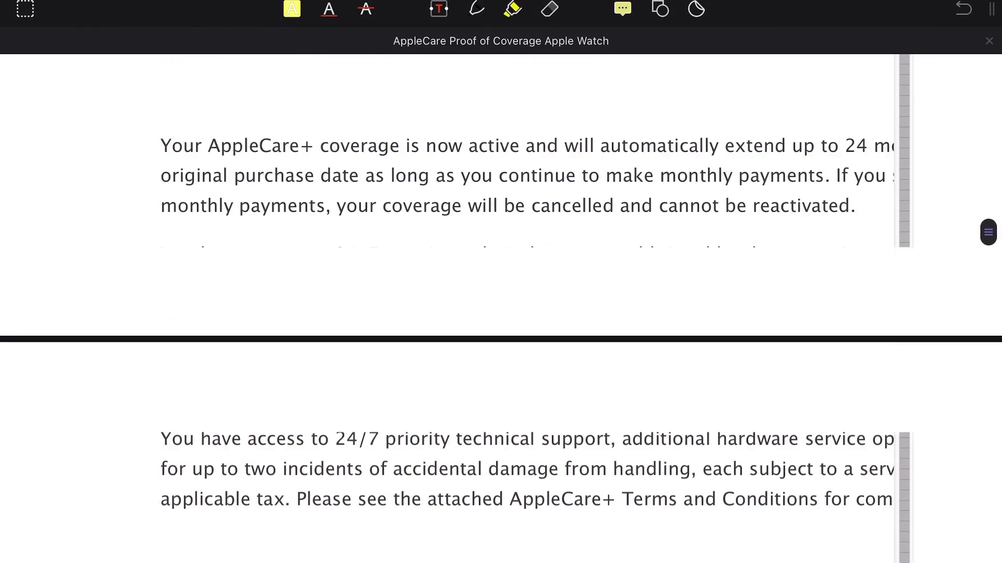
Dismiss the scrolling tip and highlight the word We're in yellow
scroll("down", 3)
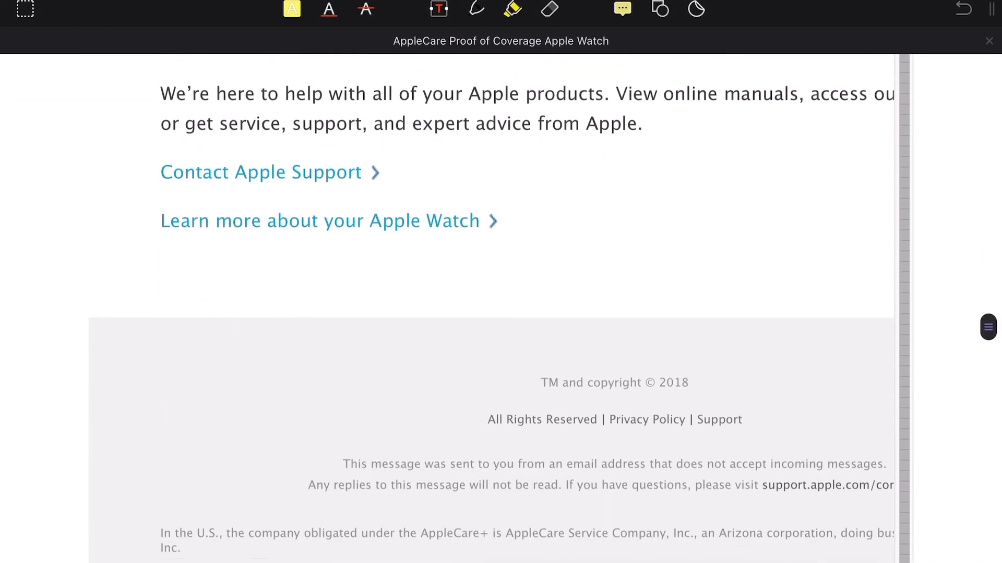
scroll("up", 3)
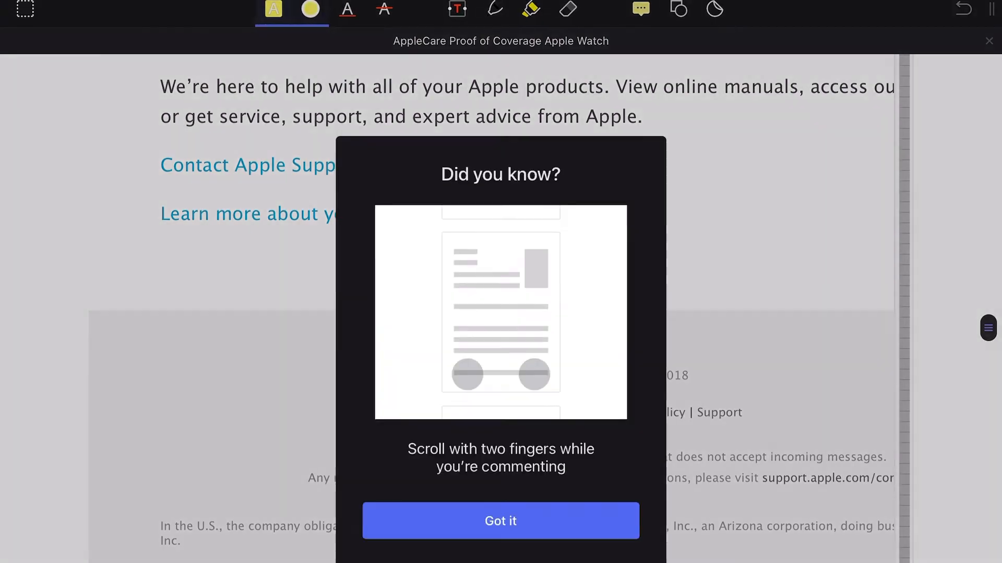
left_click(500, 521)
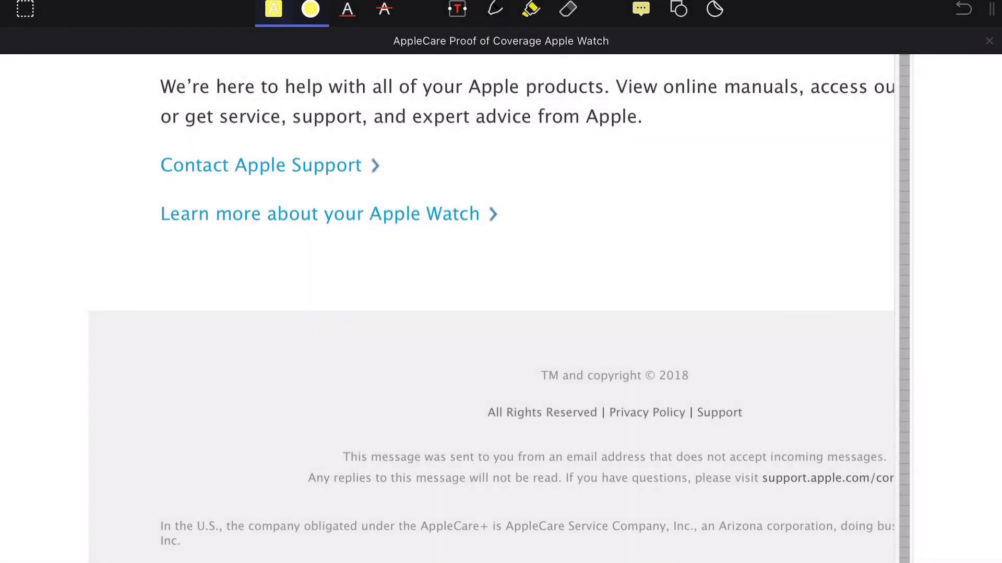
scroll("up", 3)
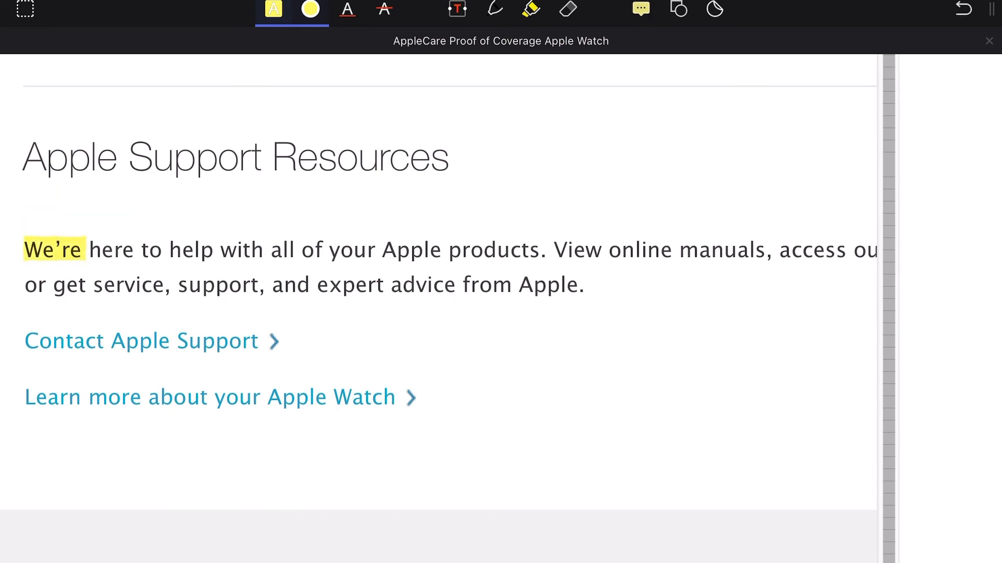